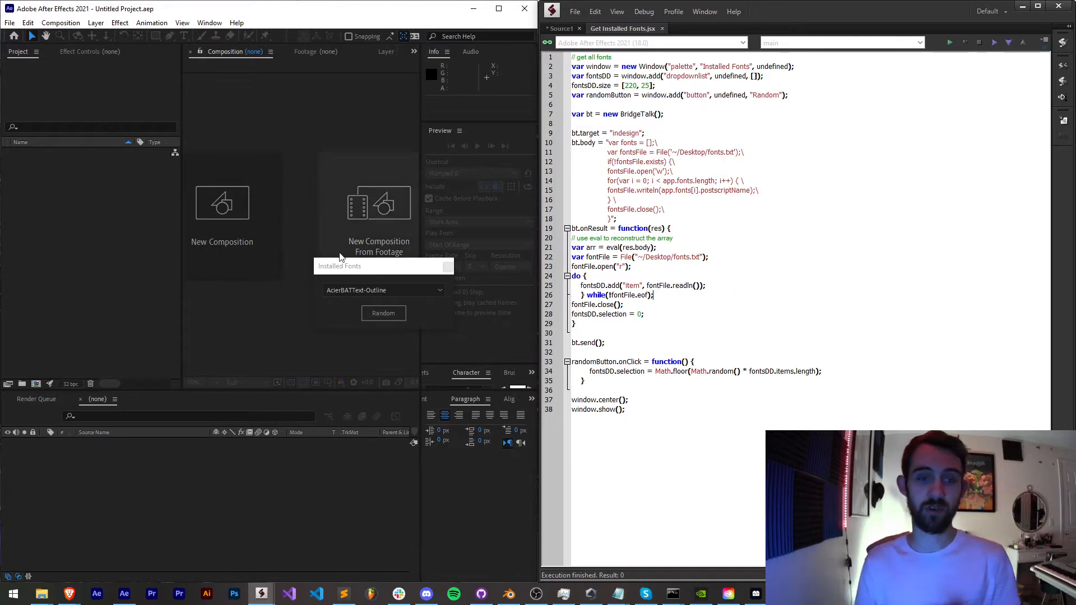
# Browse the Installed Fonts dropdown's system font names before reviewing fonts.txt.
pyautogui.click(382, 289)
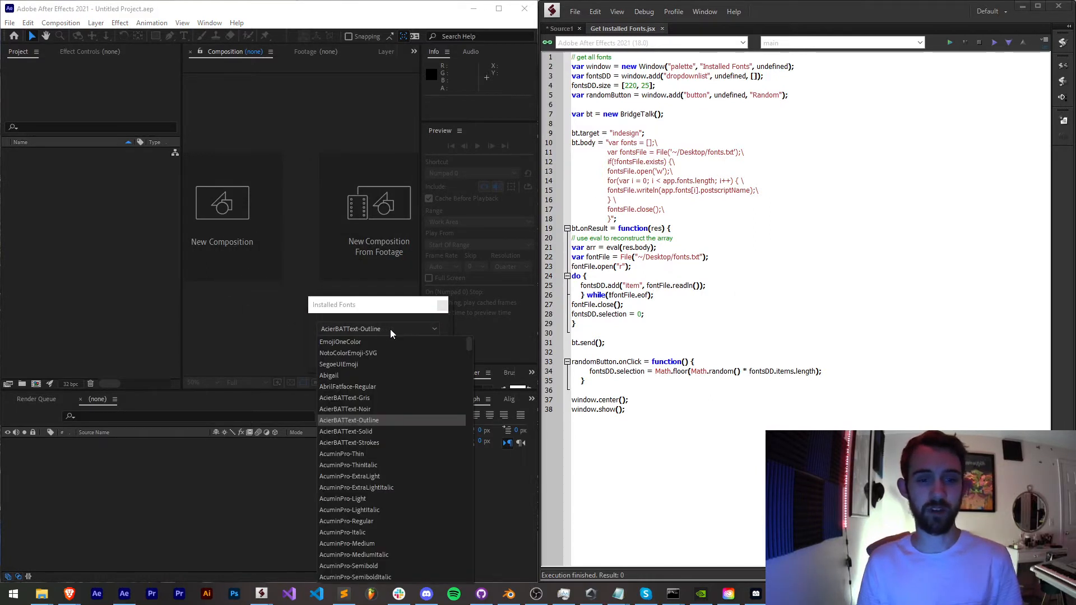
pyautogui.click(340, 342)
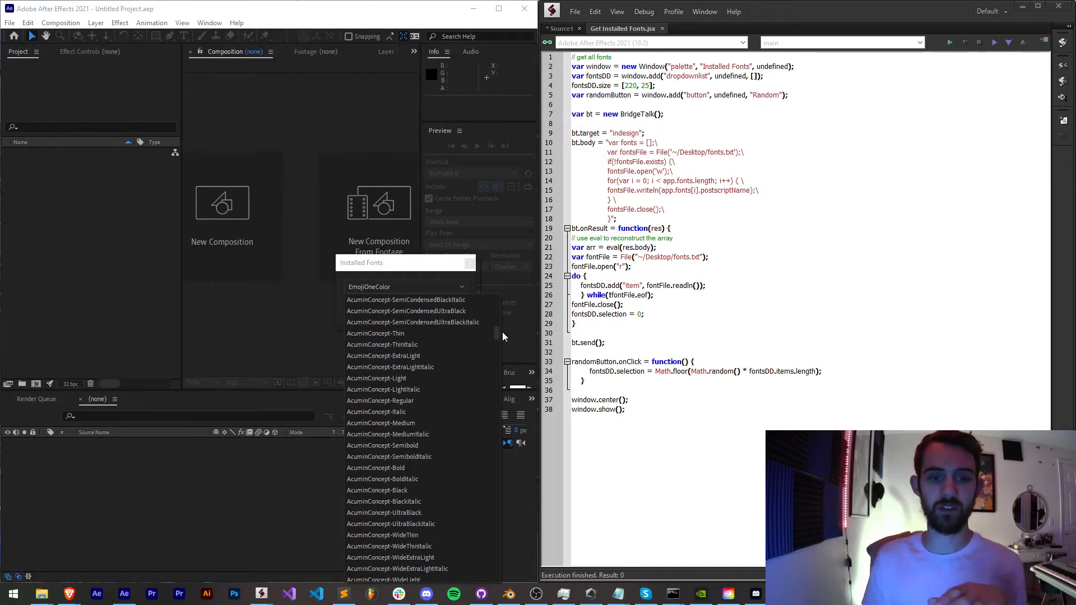
pyautogui.scroll(-3)
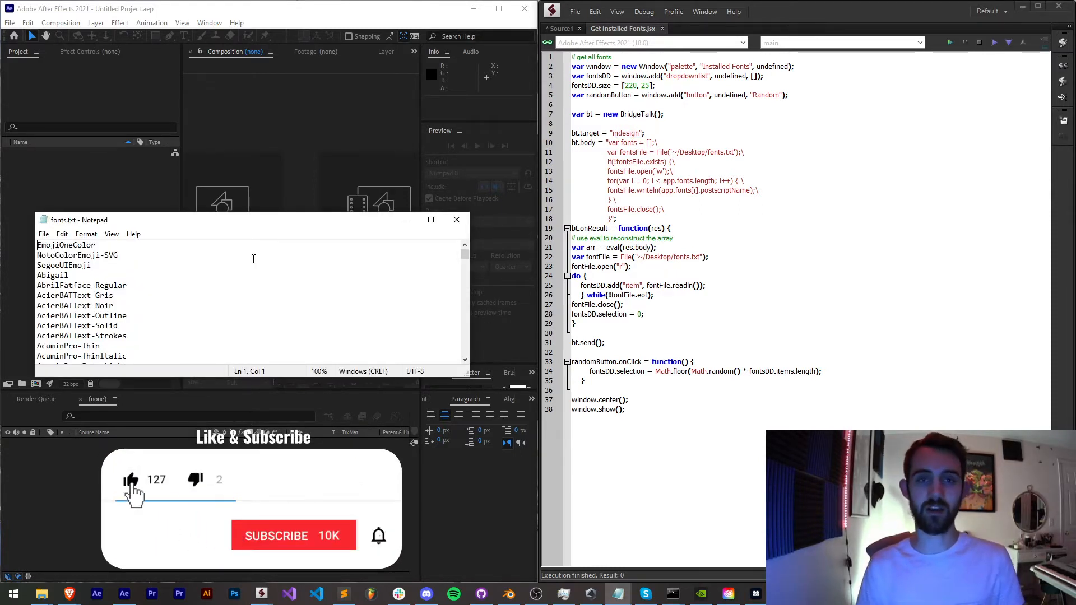
pyautogui.click(294, 536)
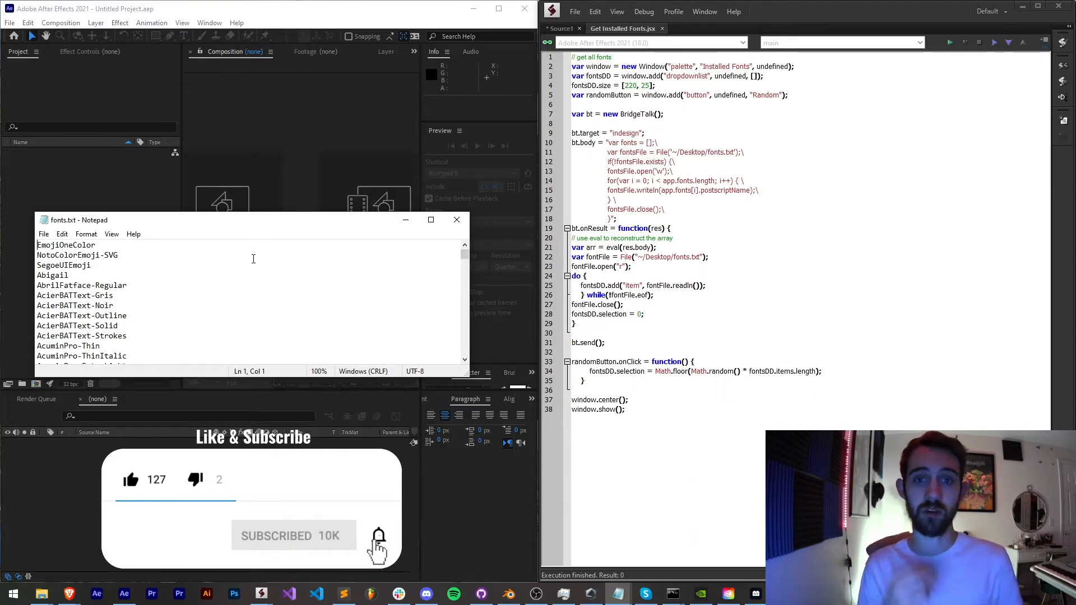
pyautogui.click(378, 536)
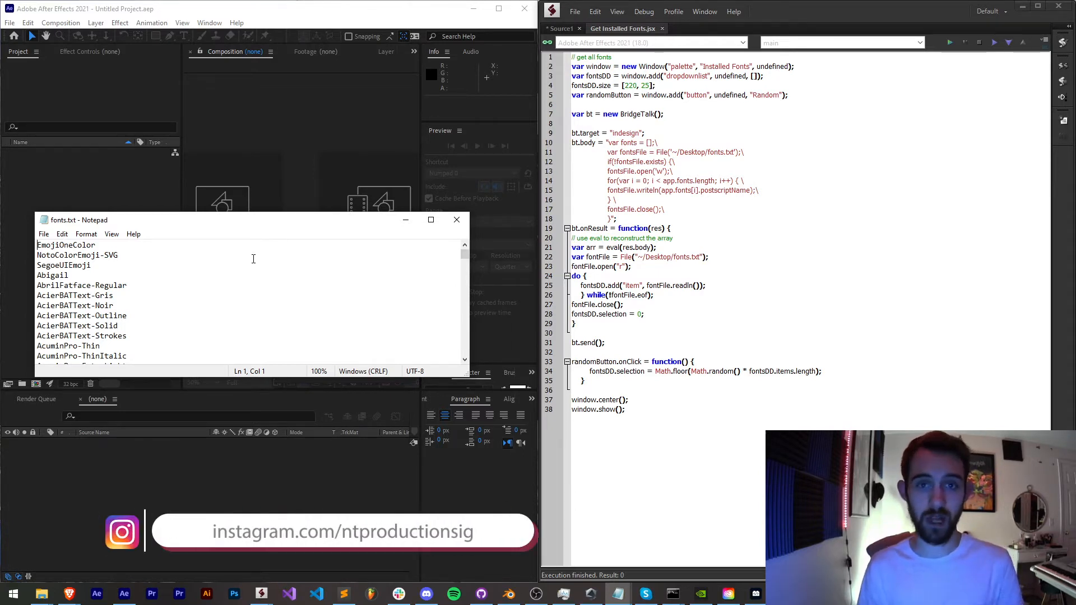
# Bring up the Discord server's #scripting help channel.
pyautogui.click(426, 594)
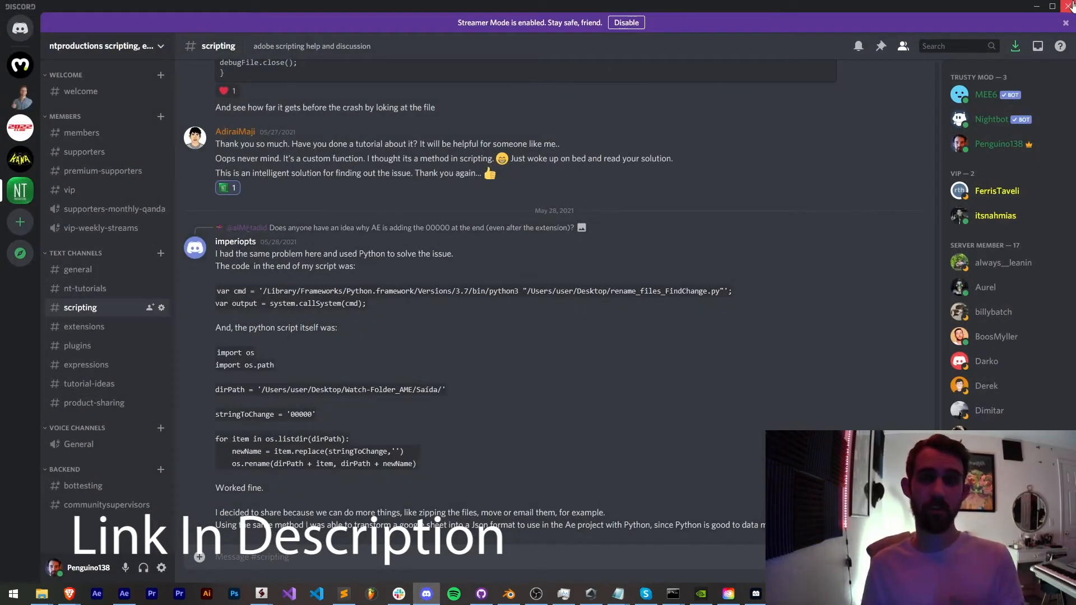
pyautogui.moveTo(163, 364)
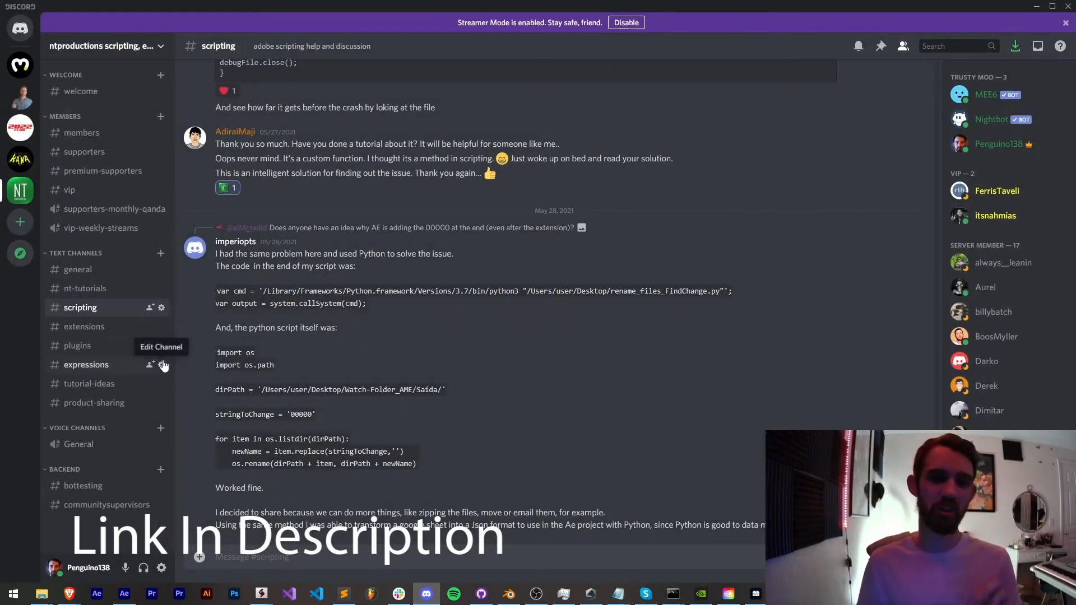
pyautogui.moveTo(683, 157)
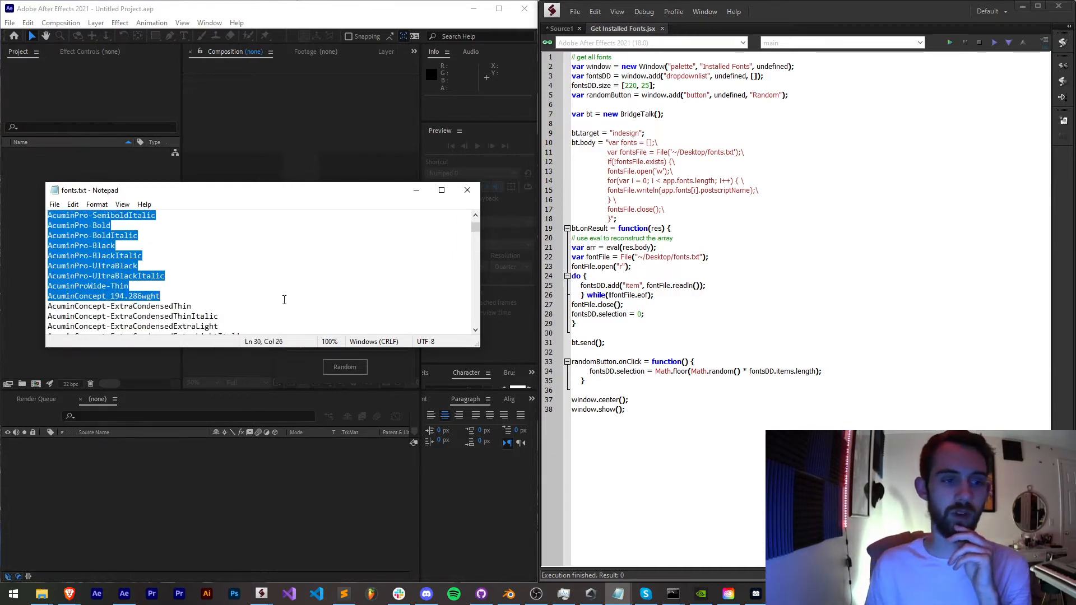
pyautogui.scroll(-3)
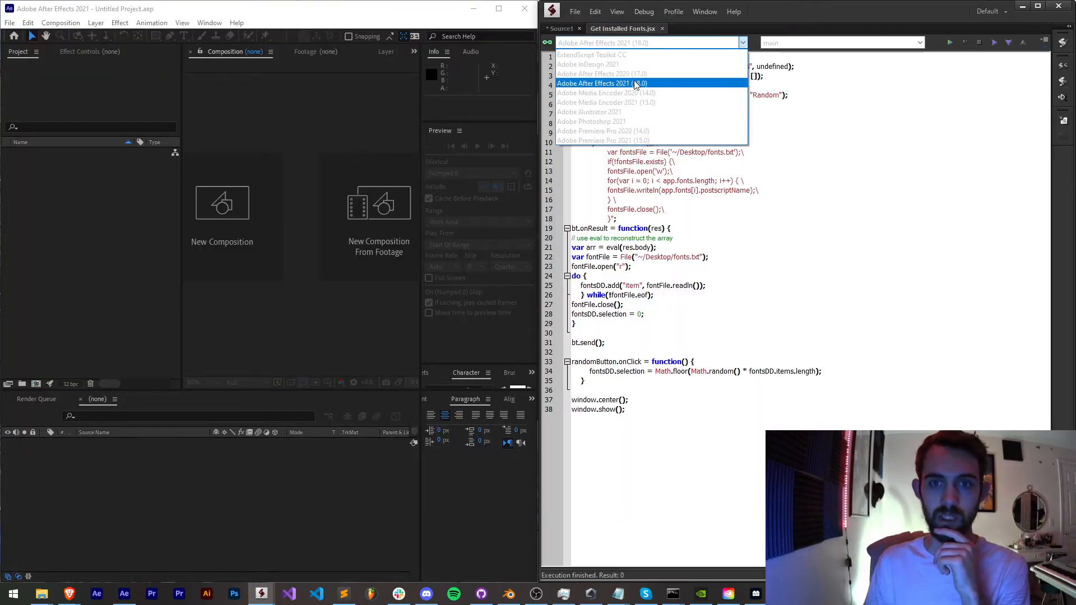
# Make Adobe After Effects 2021 the font-listing script's target application.
pyautogui.click(600, 83)
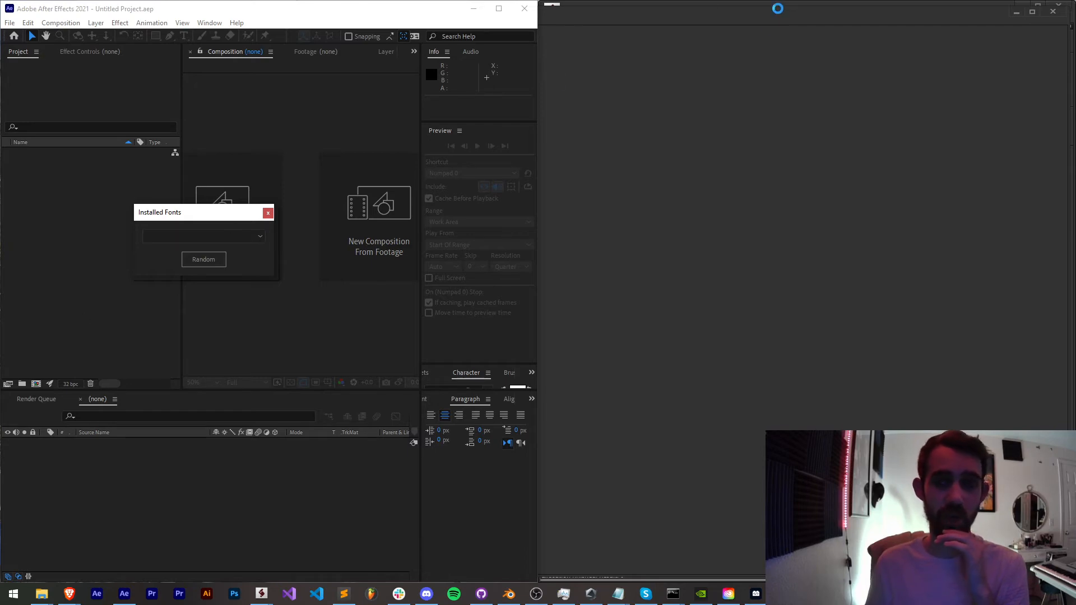
pyautogui.moveTo(183, 341)
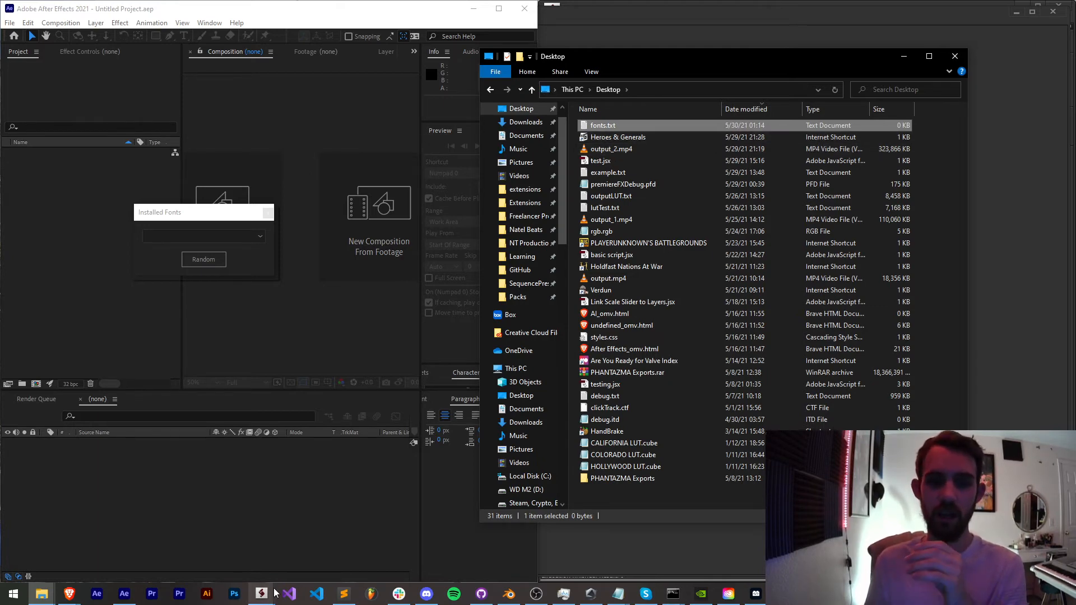
# Check fonts.txt on the Desktop so the rerun panel lists fonts from EmojiOneColor.
pyautogui.click(259, 594)
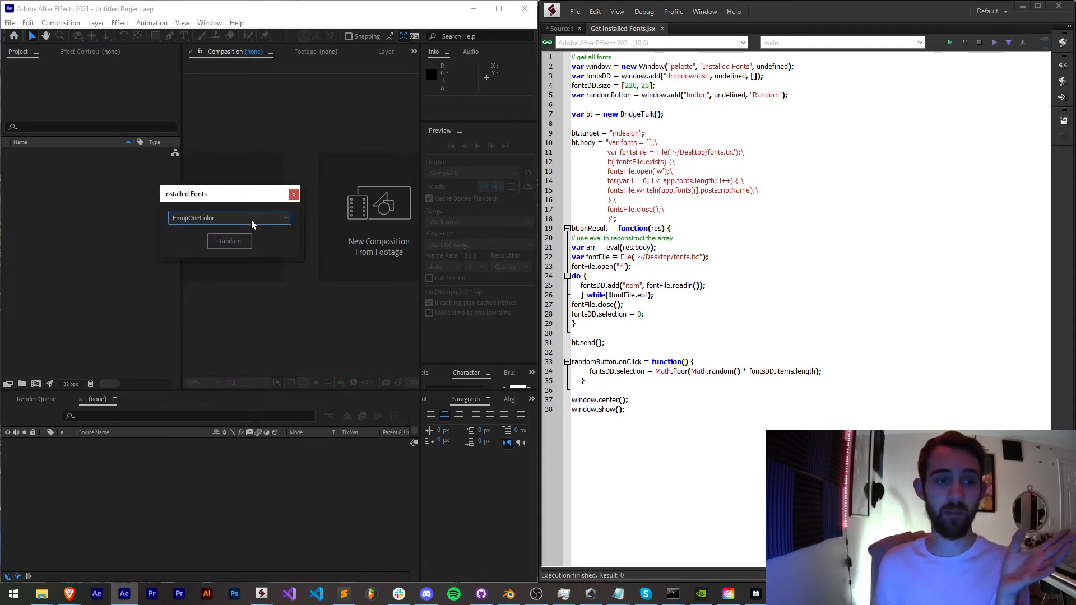
# Review fonts.txt's writeln output once more, leaving a fresh empty Installed Fonts panel.
pyautogui.click(229, 217)
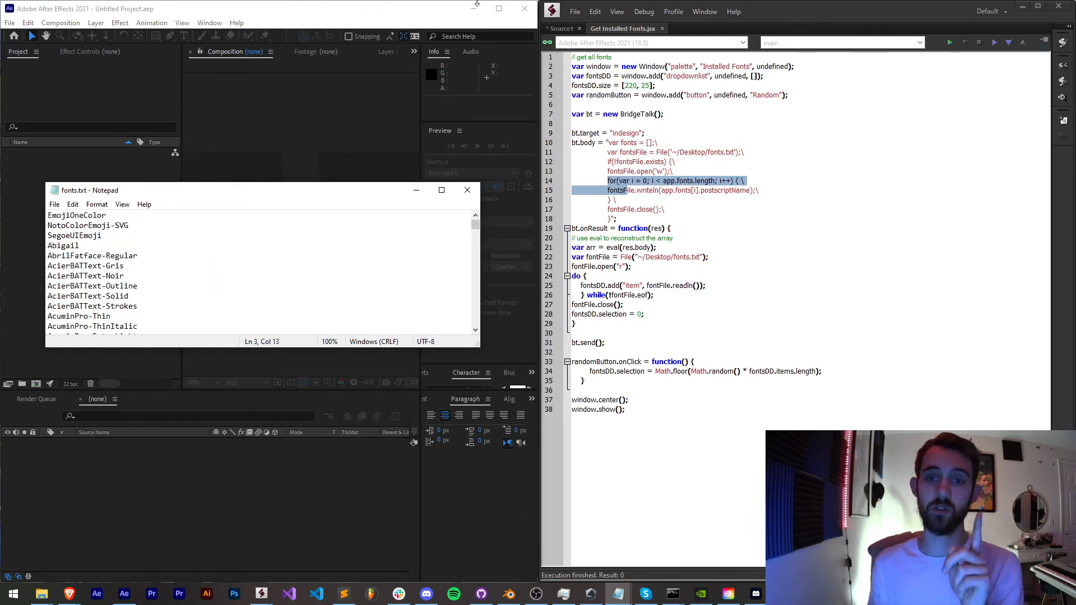
pyautogui.doubleClick(725, 190)
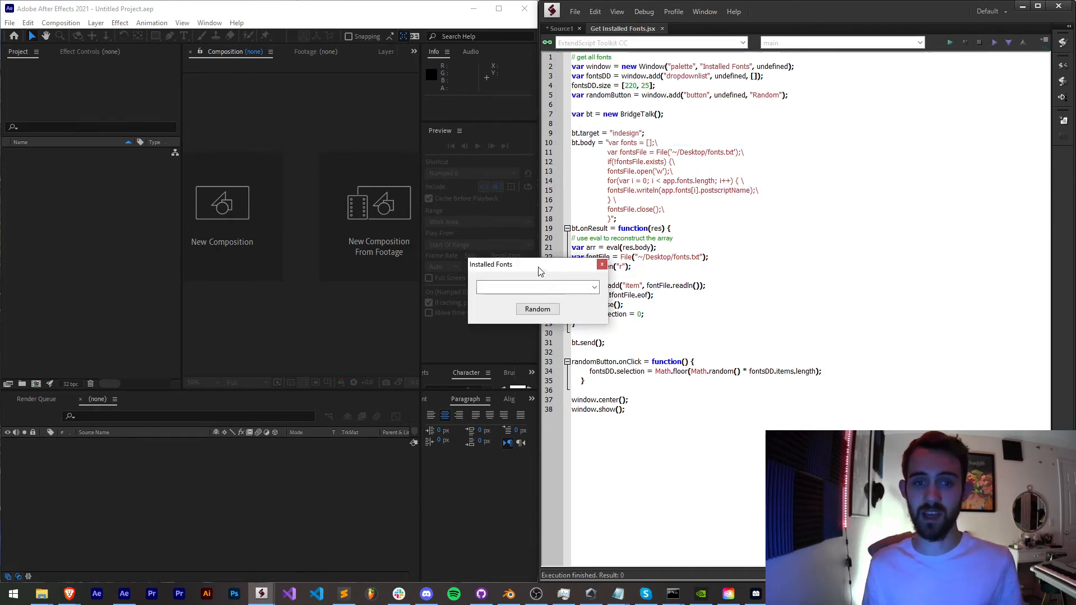
# Confirm the dropdown lists every font and cycle random picks to Vox-Bold.
pyautogui.click(538, 286)
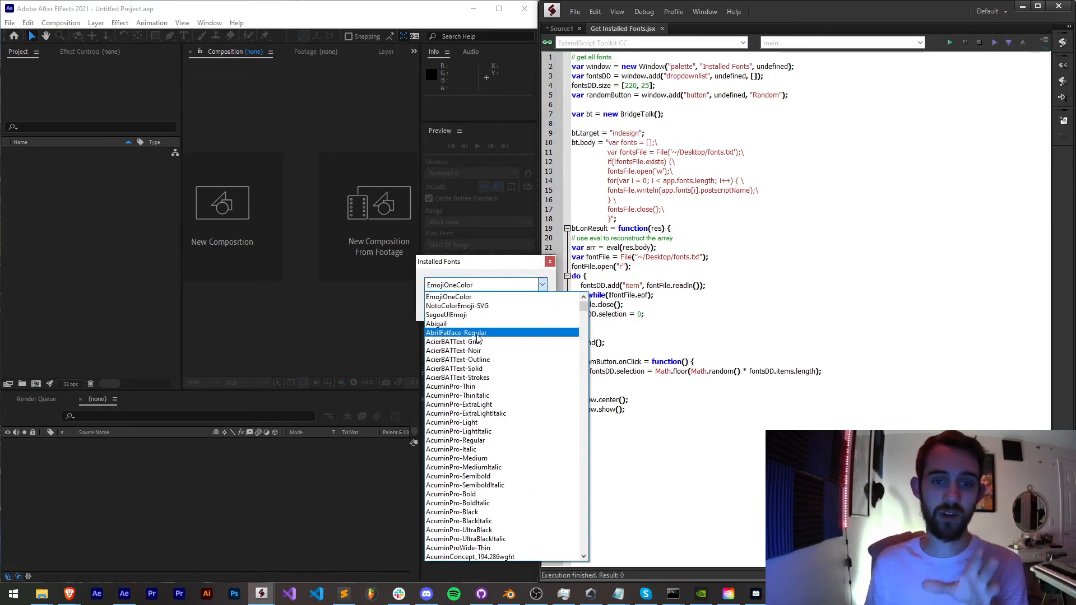
pyautogui.click(323, 291)
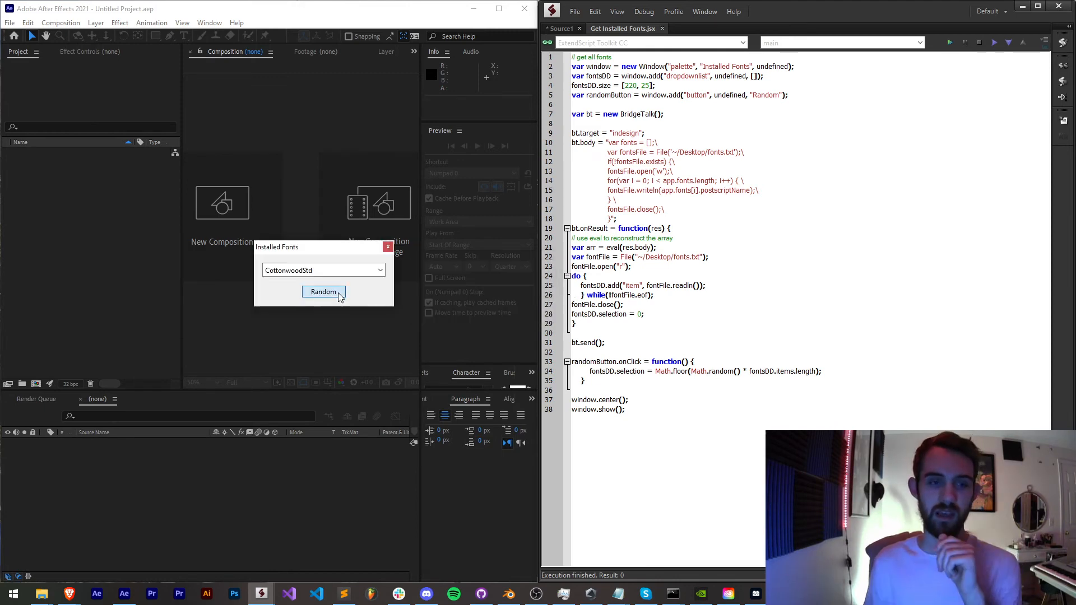
pyautogui.click(323, 291)
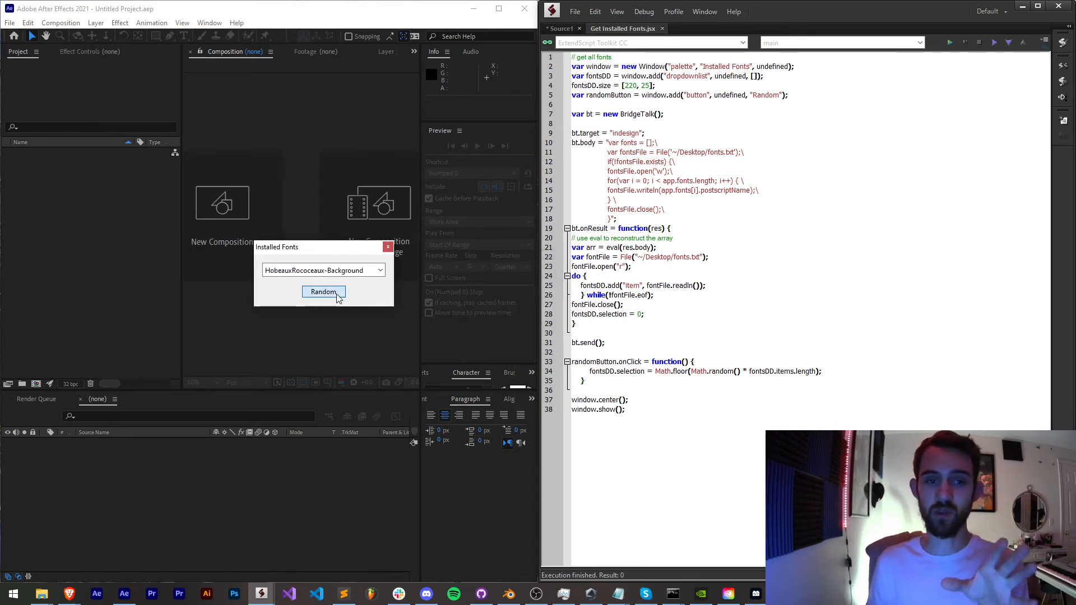
pyautogui.click(323, 291)
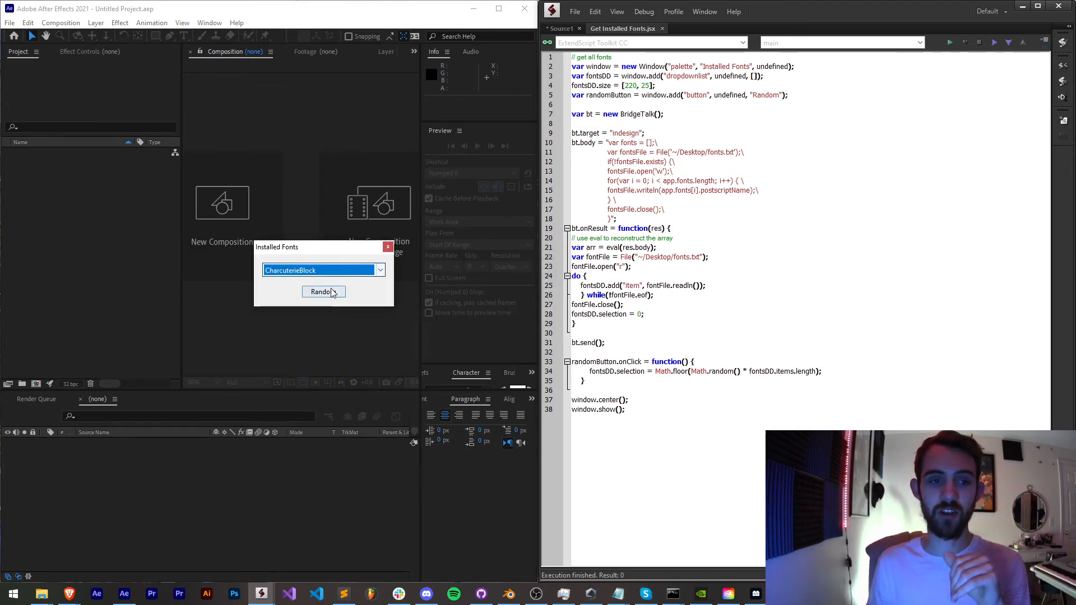
pyautogui.click(323, 292)
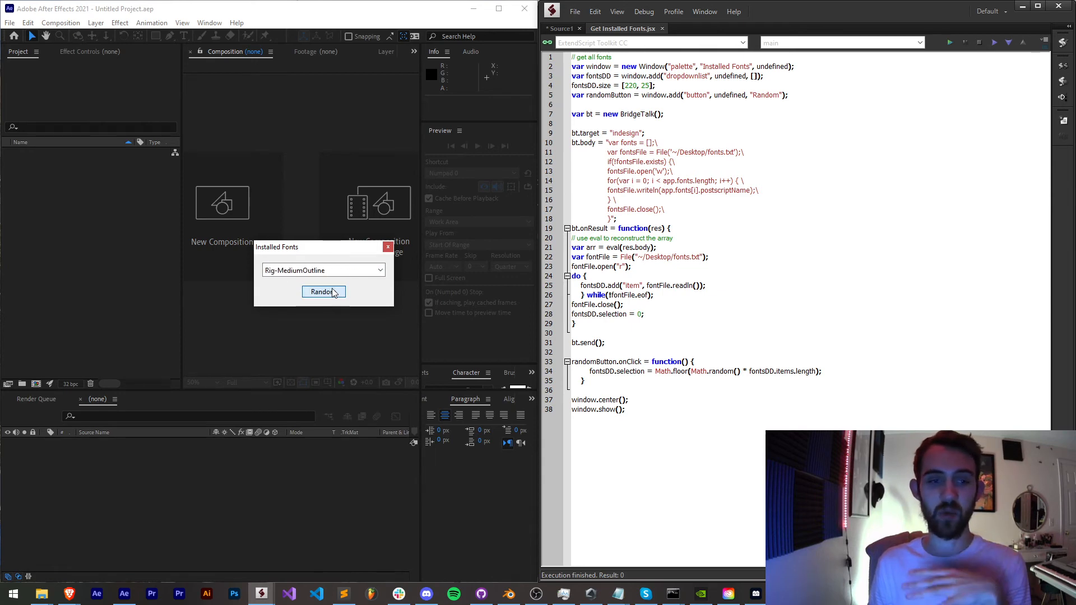
pyautogui.click(323, 291)
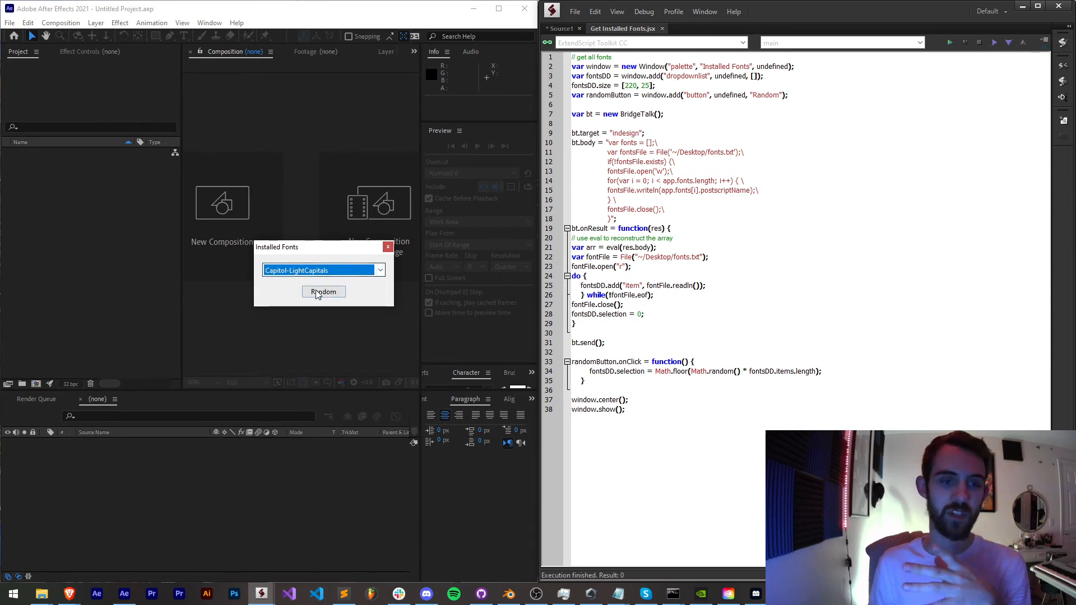
pyautogui.click(323, 292)
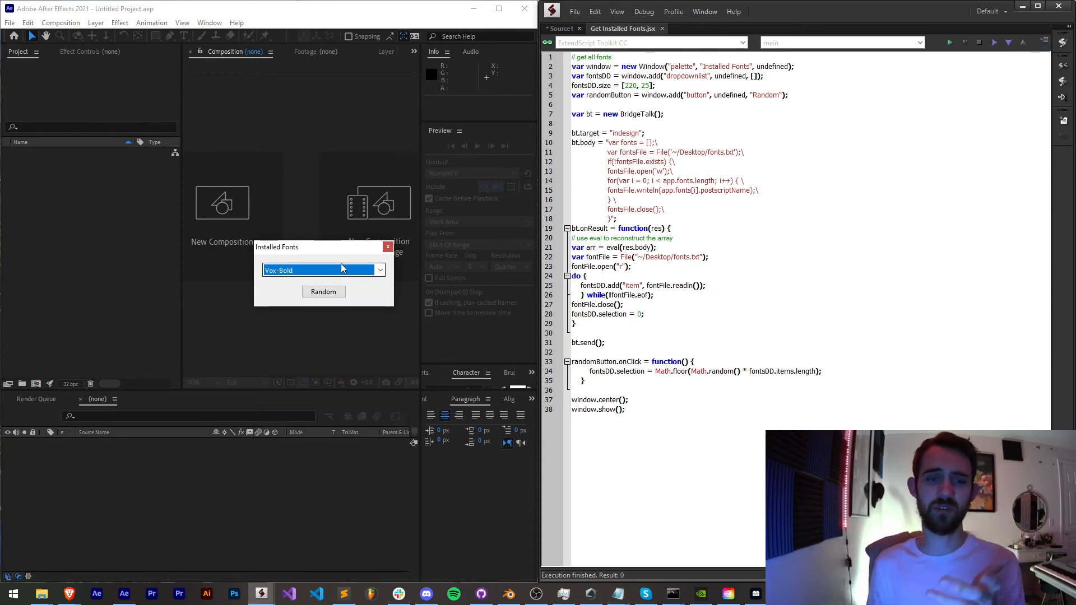
pyautogui.click(388, 246)
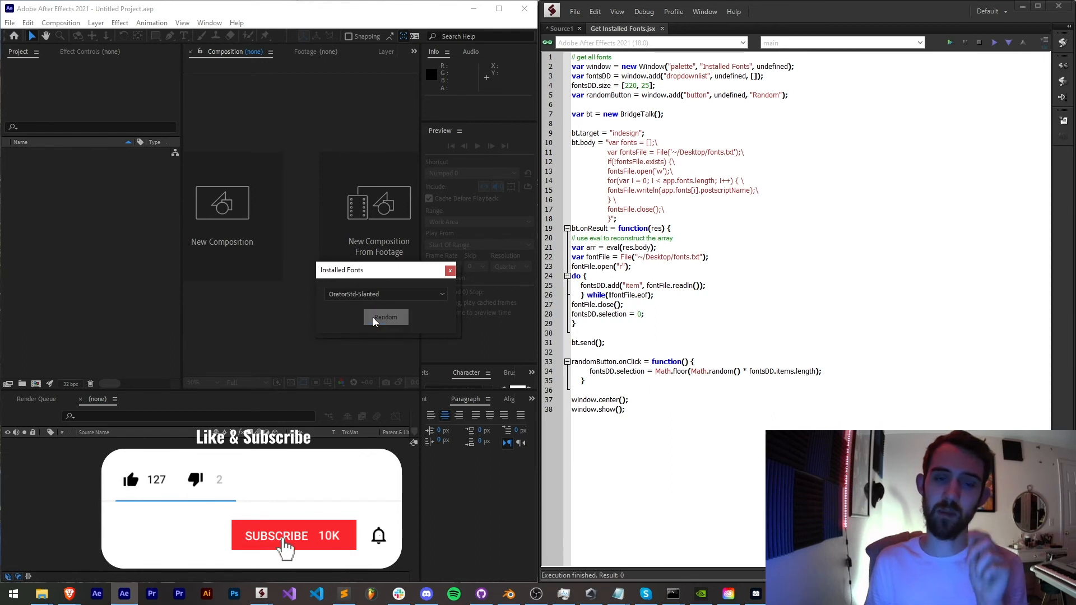
# Pick a couple more random fonts before showing the YouTube channel membership options.
pyautogui.click(384, 317)
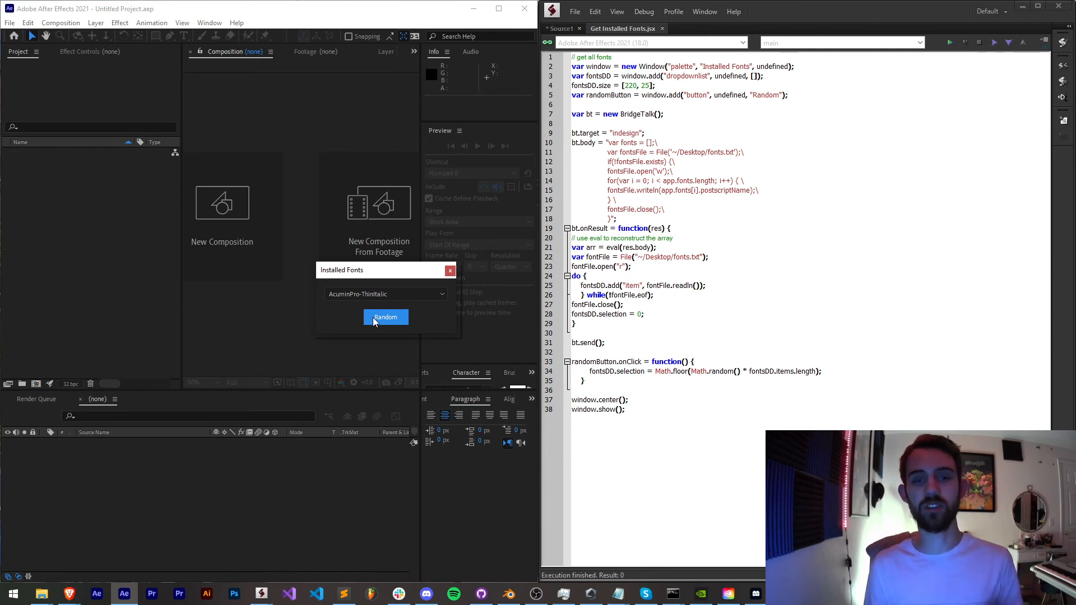
pyautogui.click(386, 318)
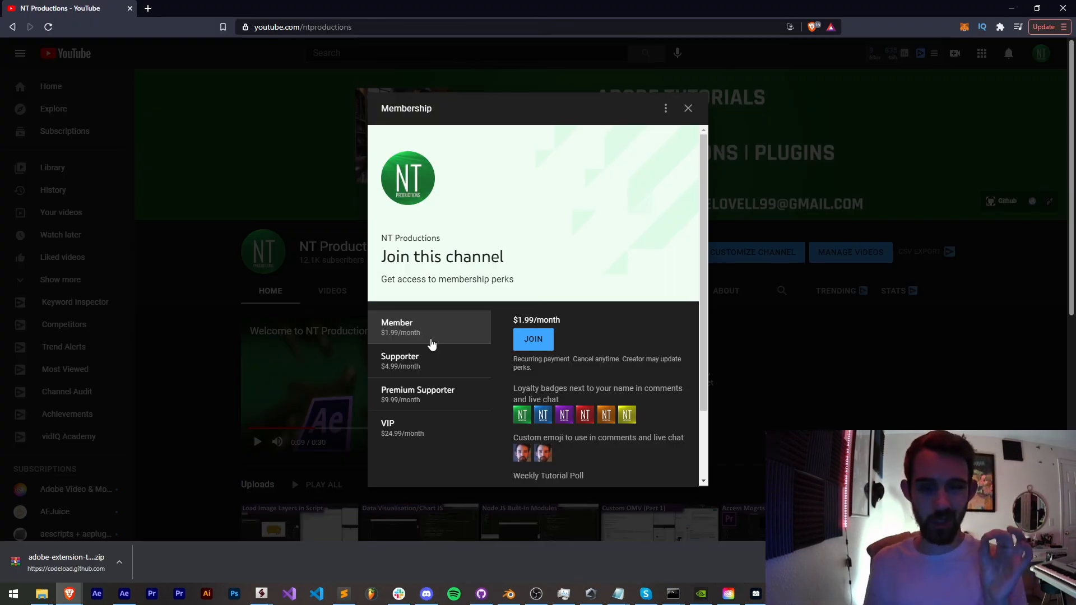
pyautogui.moveTo(415, 400)
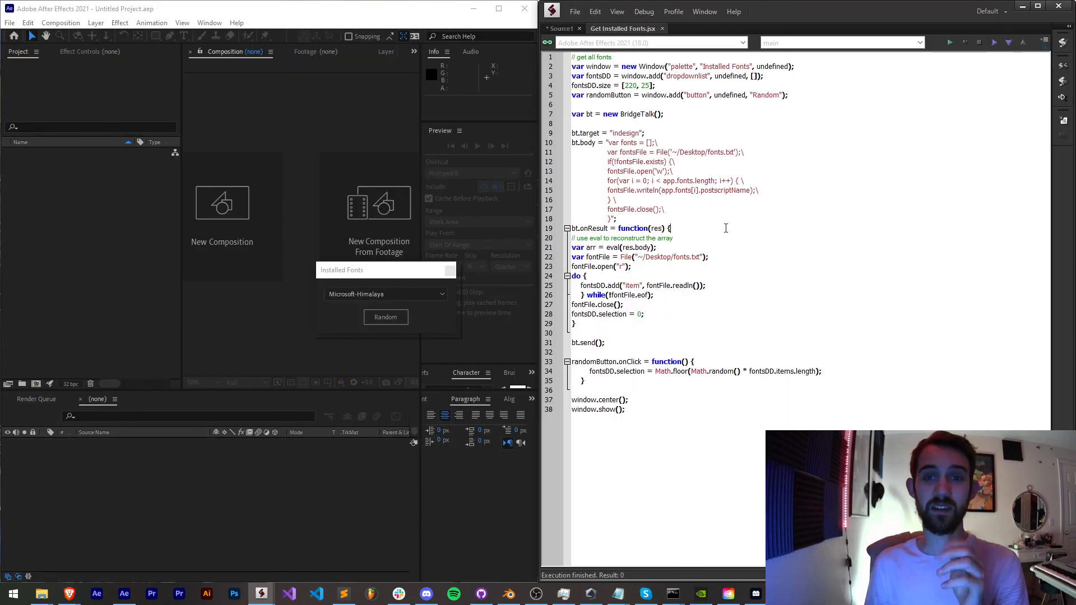
pyautogui.moveTo(720, 309)
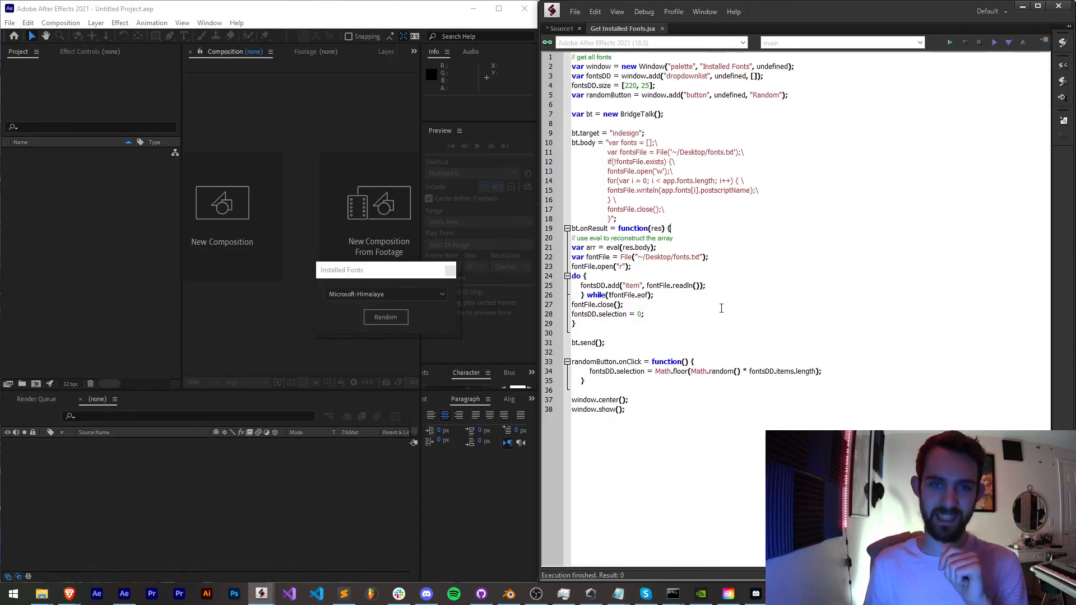